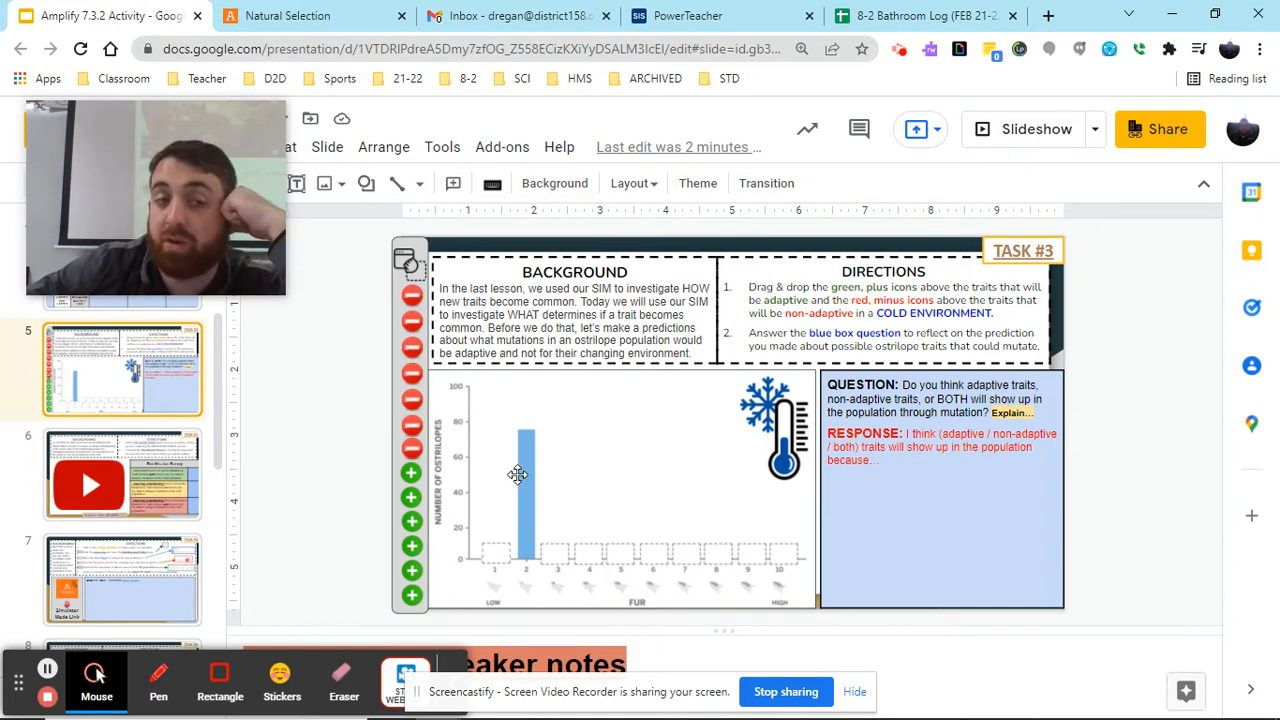
{"action": "mouse_move", "coordinate": [508, 447]}
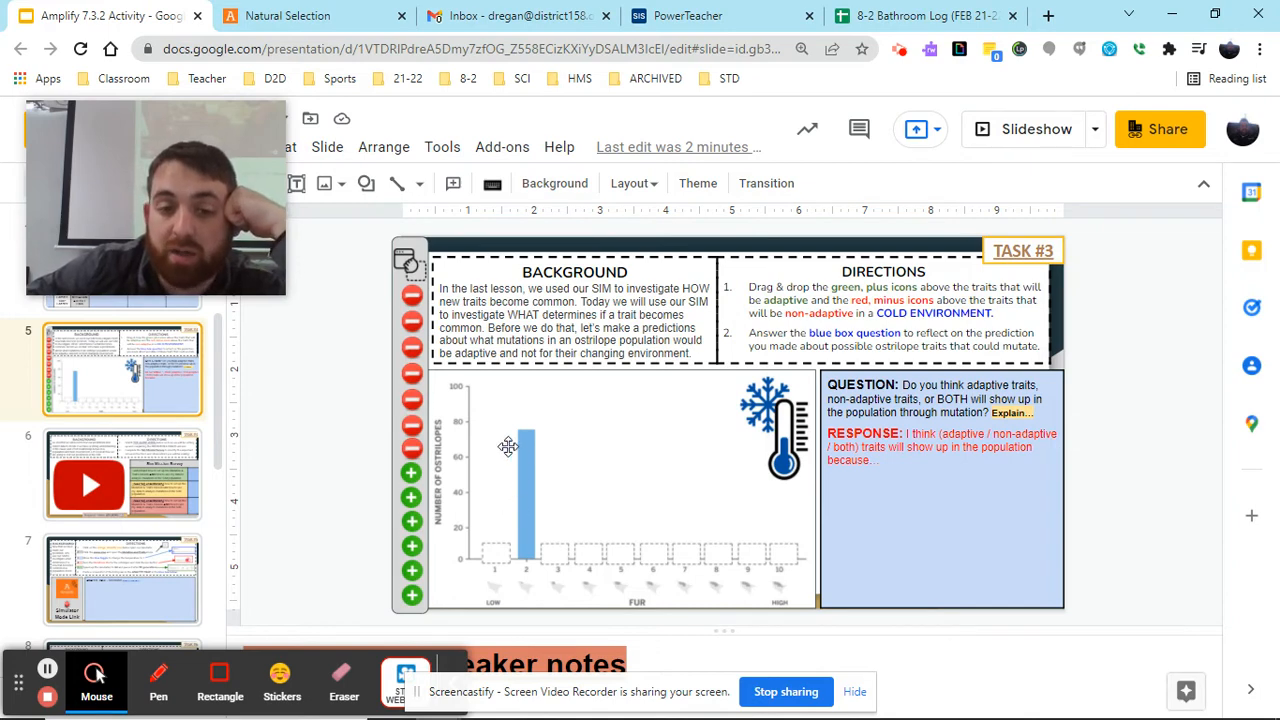
{"action": "mouse_move", "coordinate": [542, 323]}
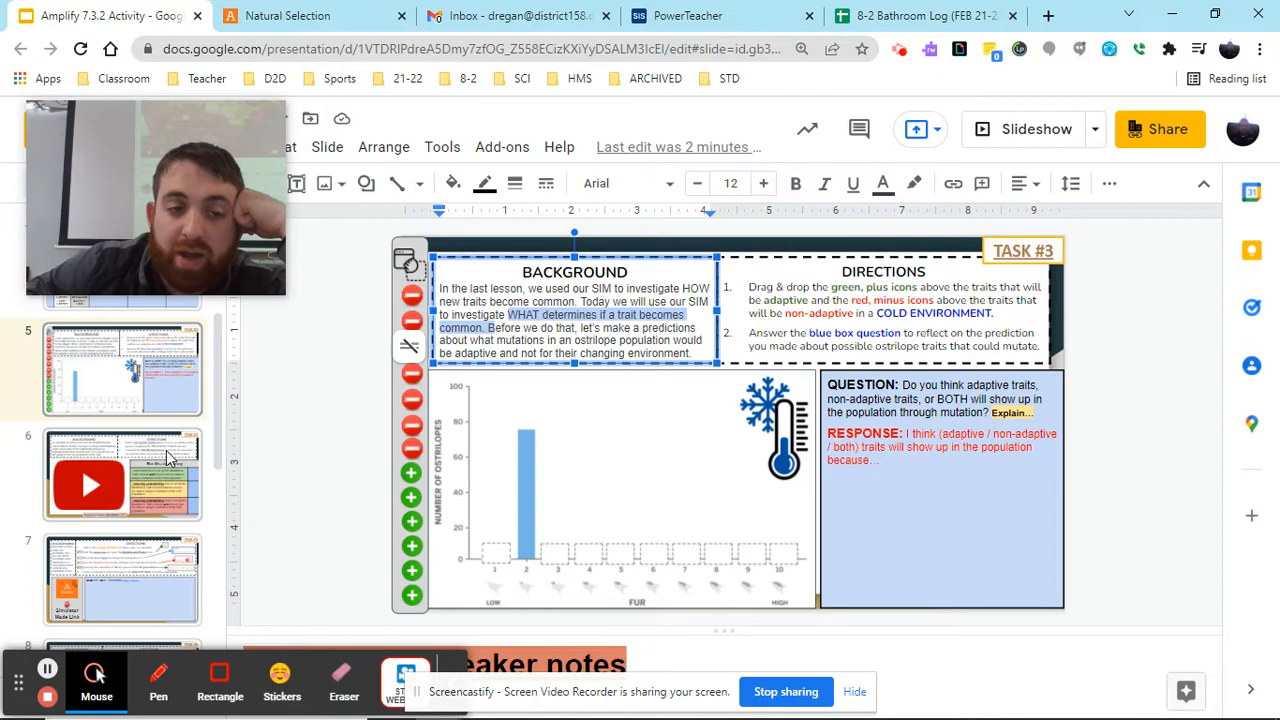
Select slide 6 to show Task #4 with its guide video and Sim Mission Survey.
{"action": "left_click", "coordinate": [122, 475]}
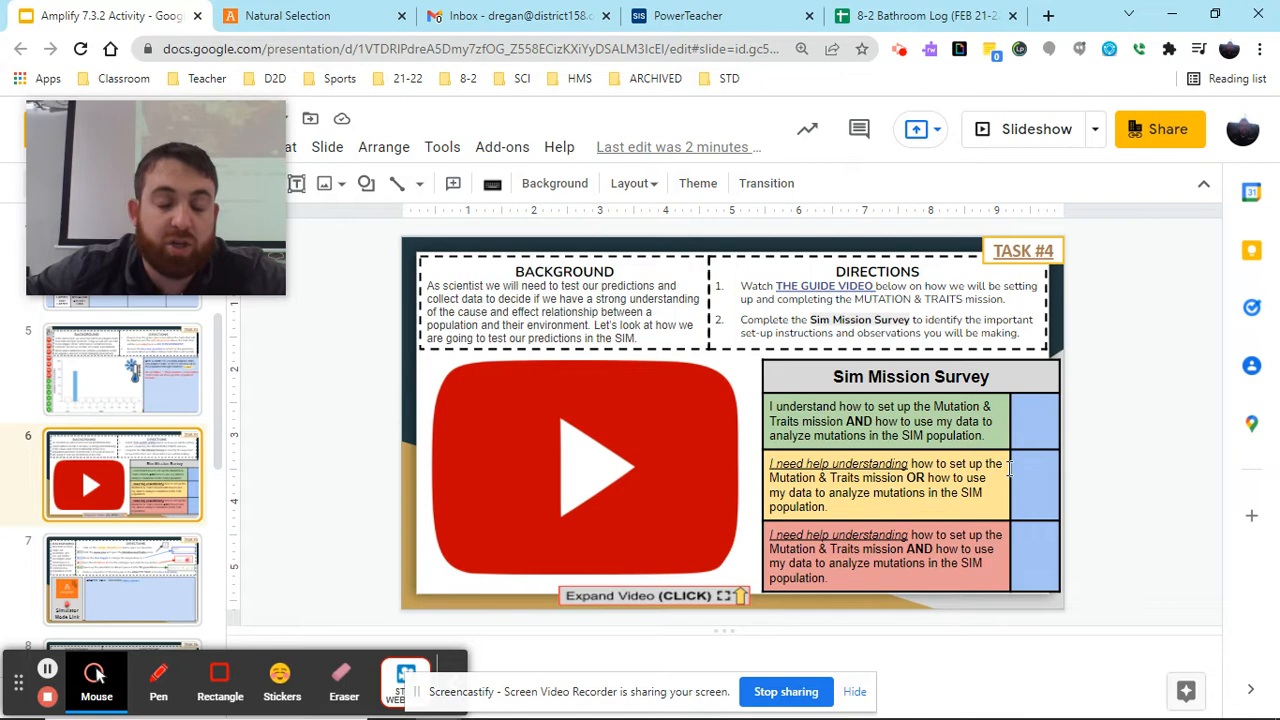
{"action": "mouse_move", "coordinate": [1012, 515]}
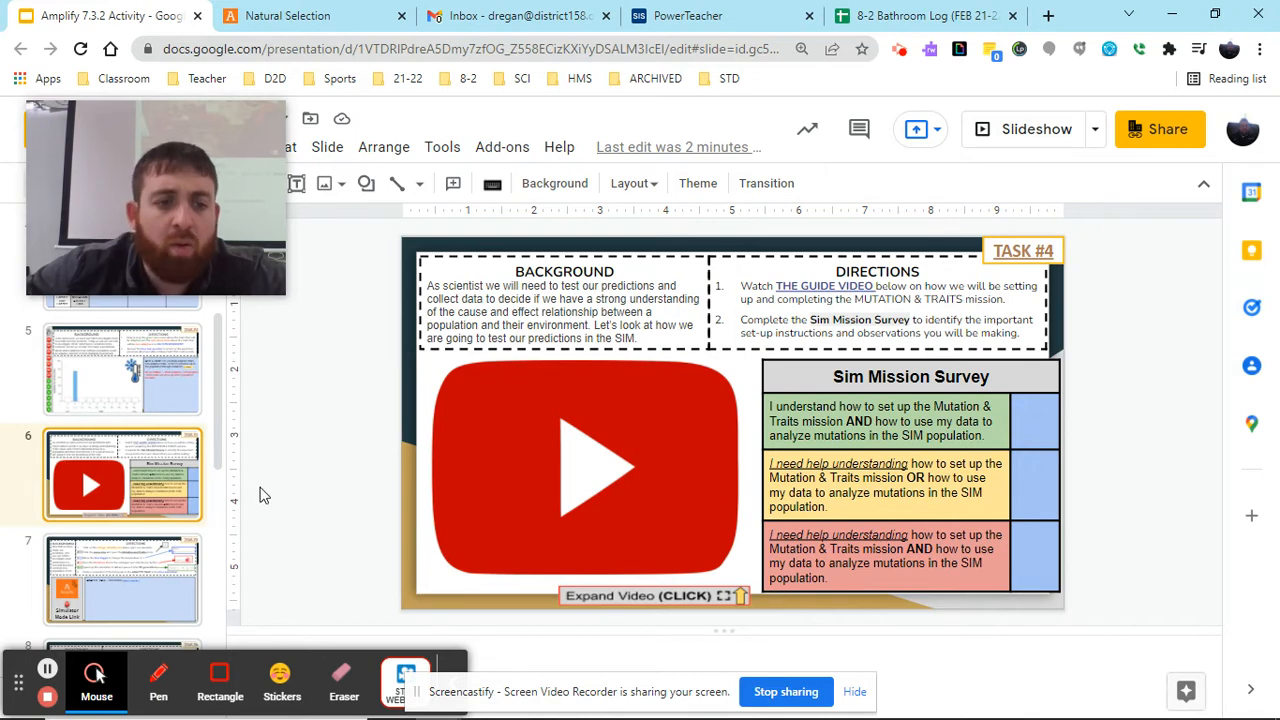
Go to slide 7 (Task #5) and launch the Amplify Natural Selection simulator.
{"action": "left_click", "coordinate": [122, 578]}
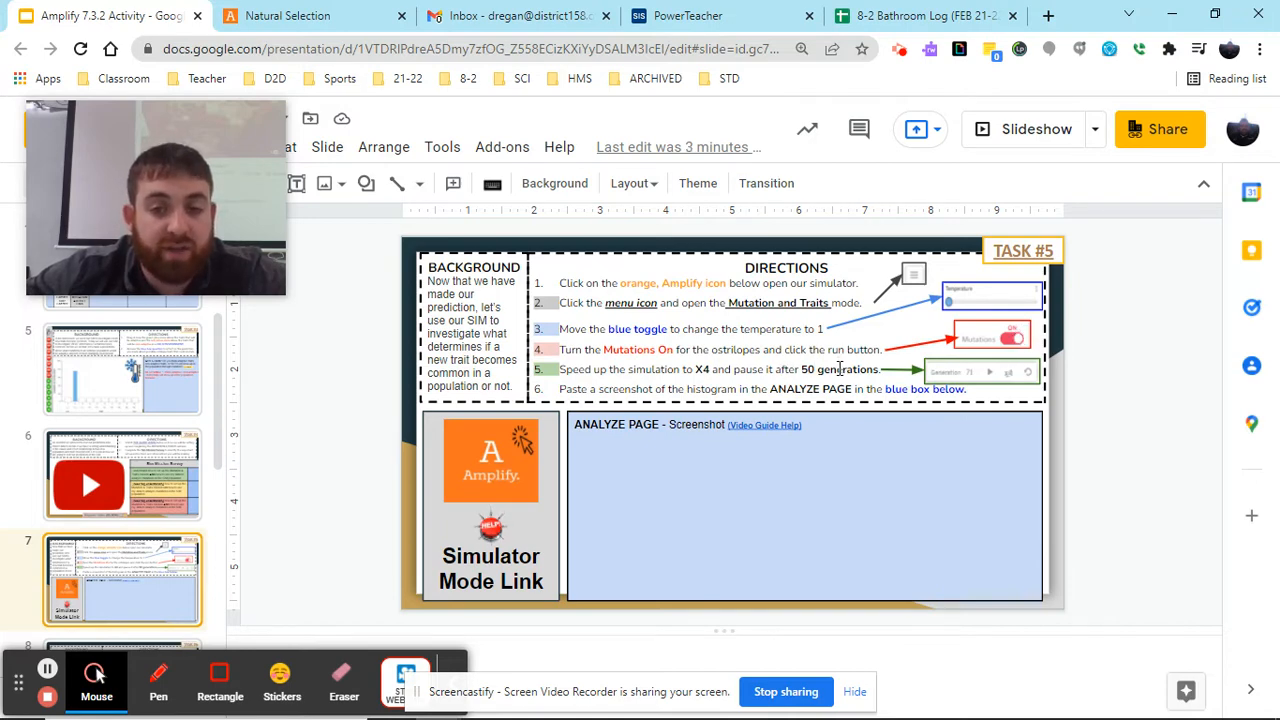
{"action": "left_click", "coordinate": [288, 15]}
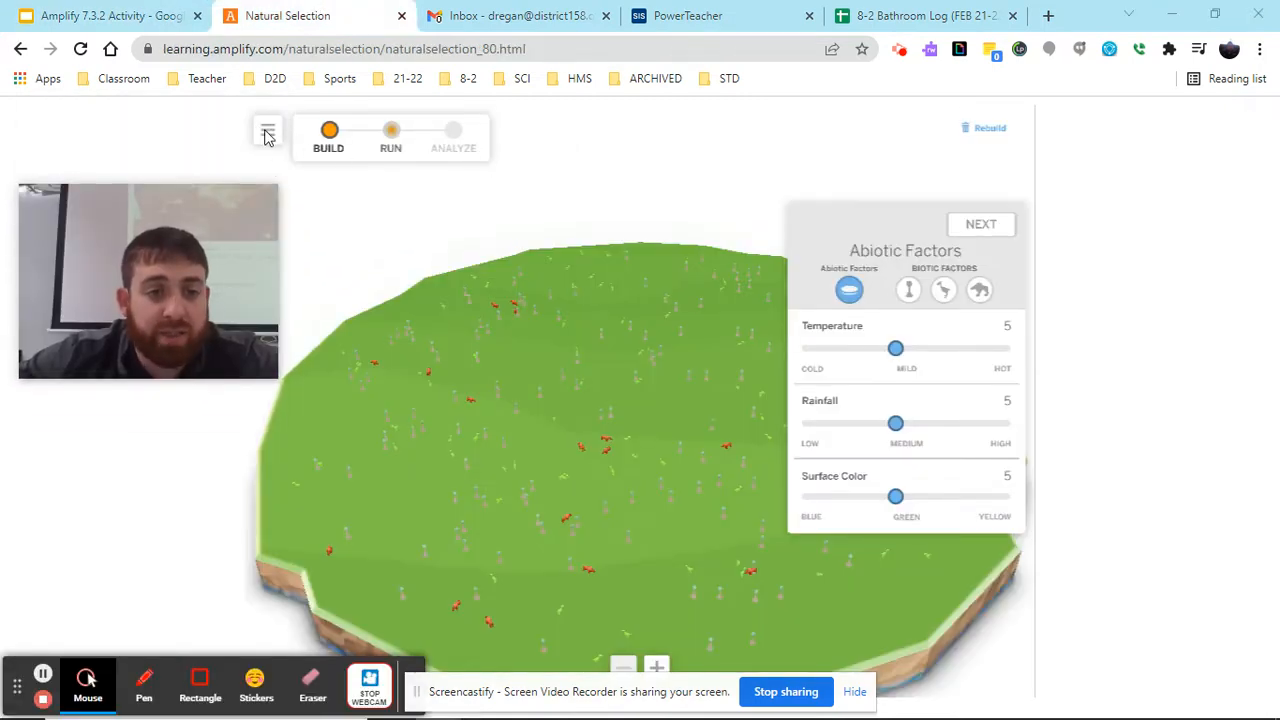
Load Mutations and Traits mode from the menu and enable ostrilope mutations.
{"action": "left_click", "coordinate": [267, 132]}
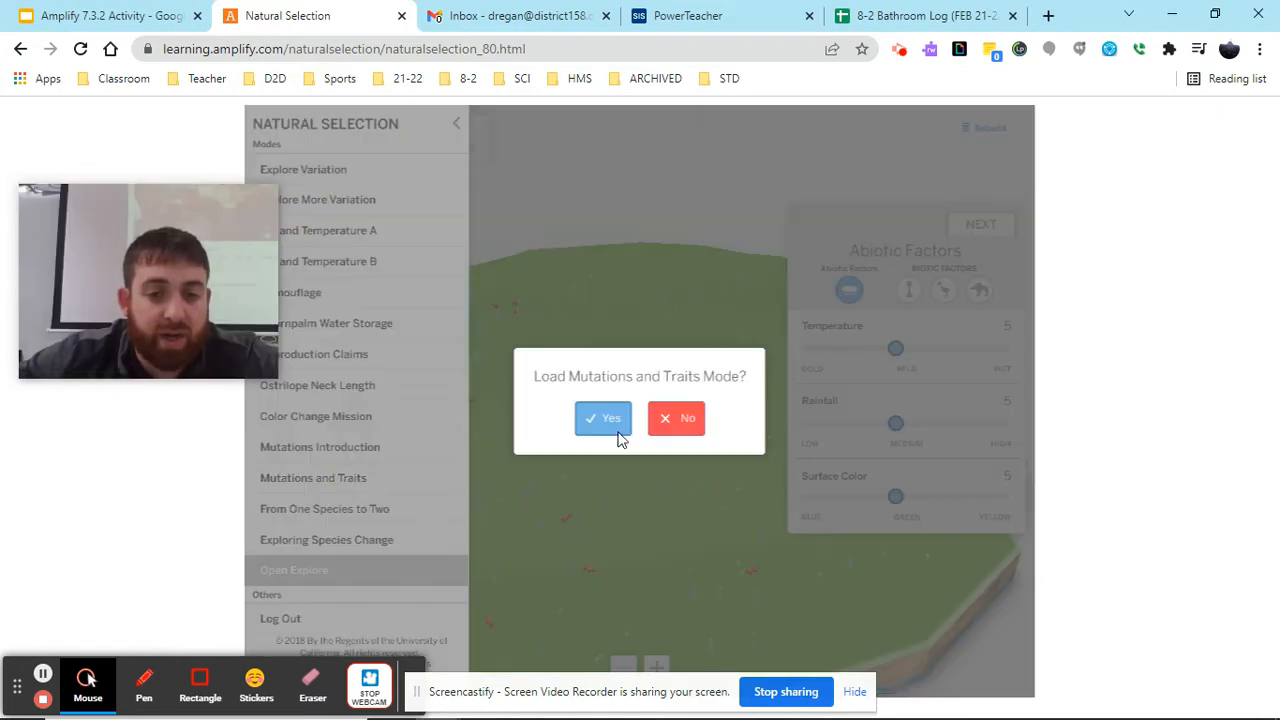
{"action": "left_click", "coordinate": [603, 418]}
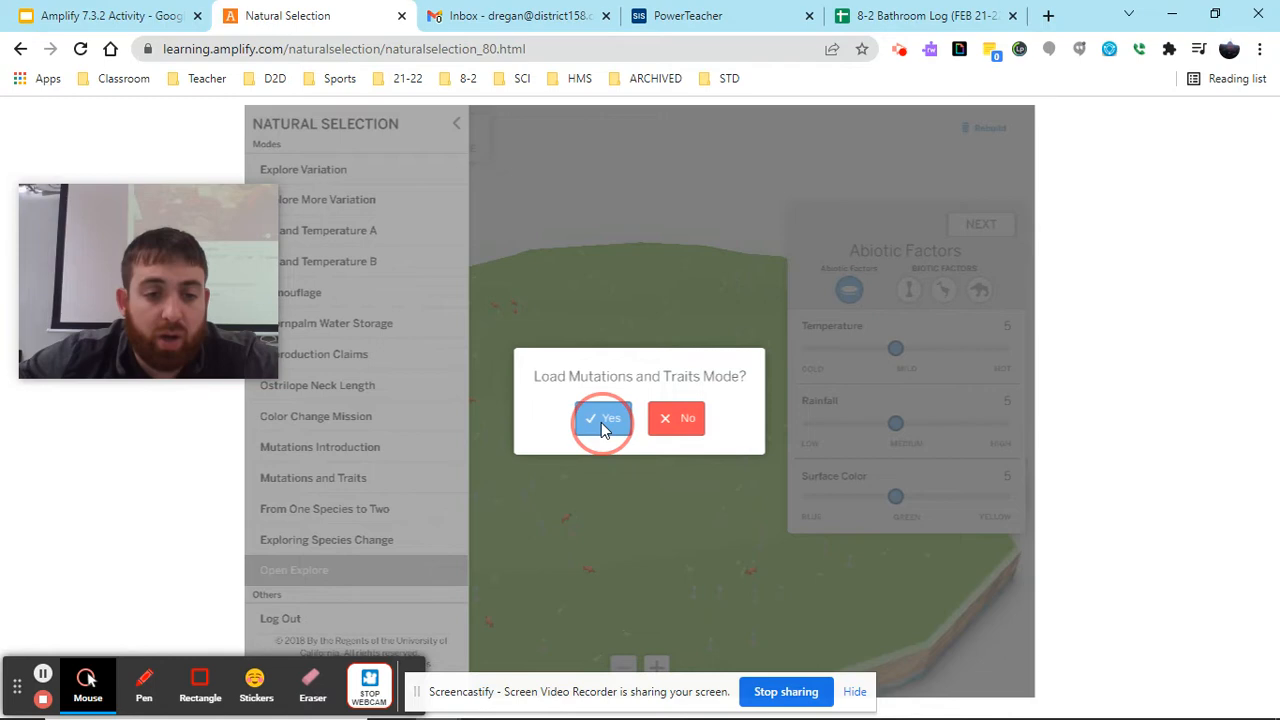
{"action": "left_click", "coordinate": [601, 418]}
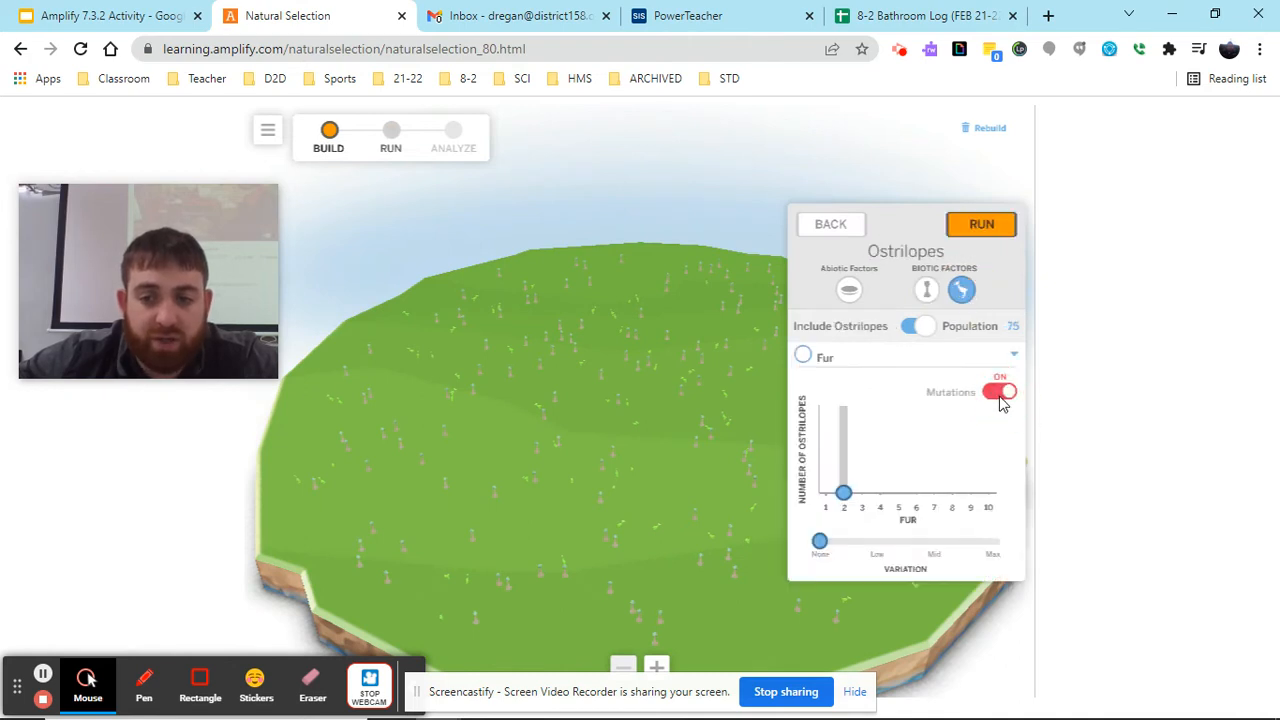
Run the cold-environment simulation to generation 4, then view the fur histogram in Analyze.
{"action": "left_click", "coordinate": [981, 224]}
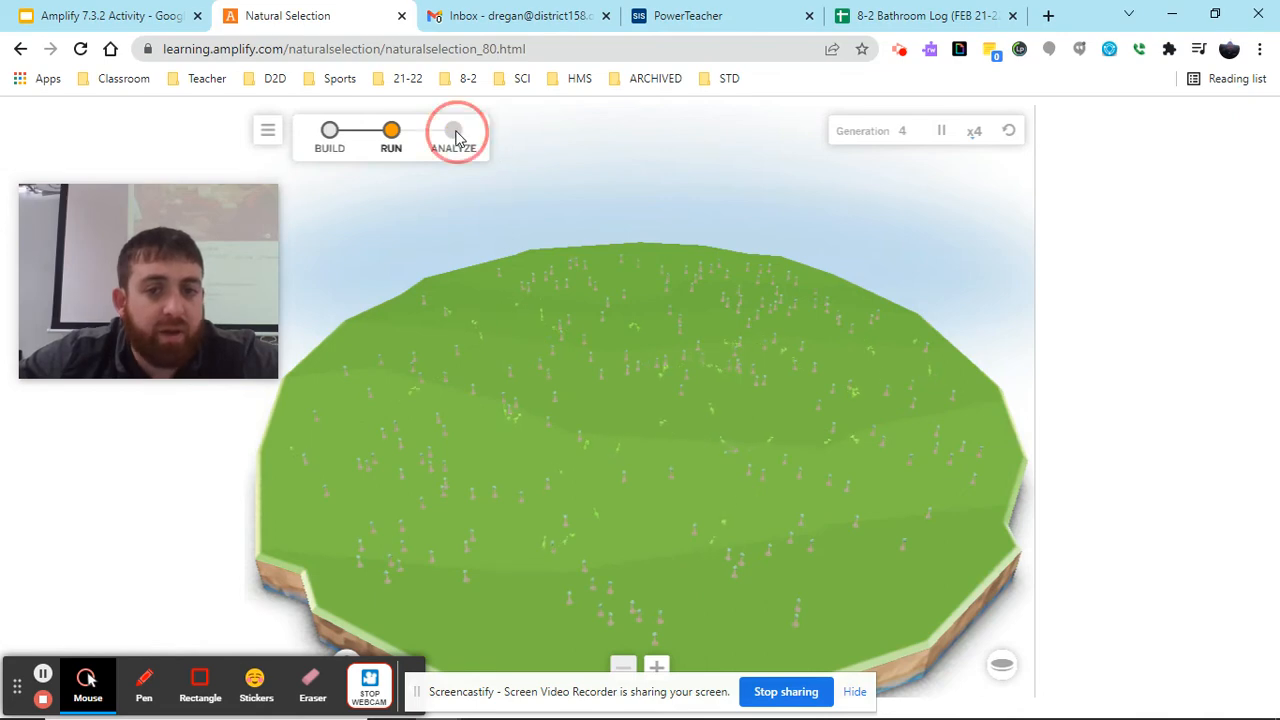
{"action": "left_click", "coordinate": [453, 130]}
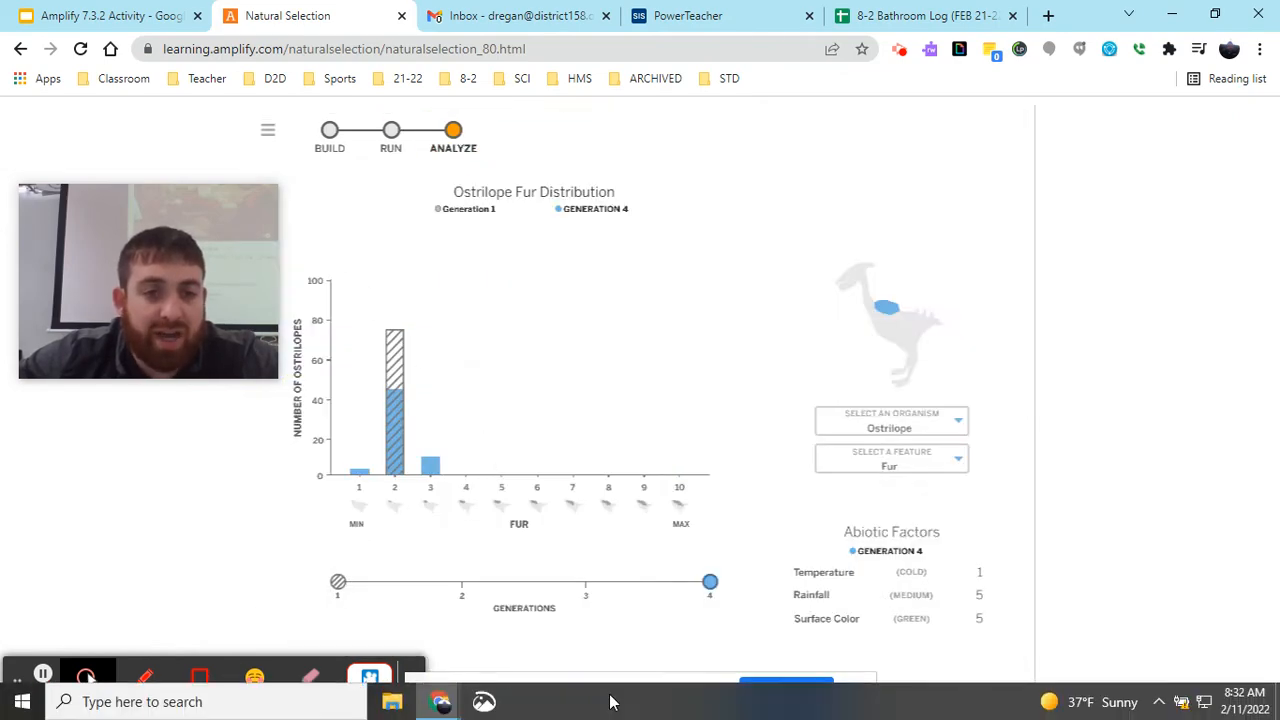
Switch to the Amplify 7.3.2 Activity tab and scroll the filmstrip to slide 8 (Task #6).
{"action": "left_click", "coordinate": [100, 15]}
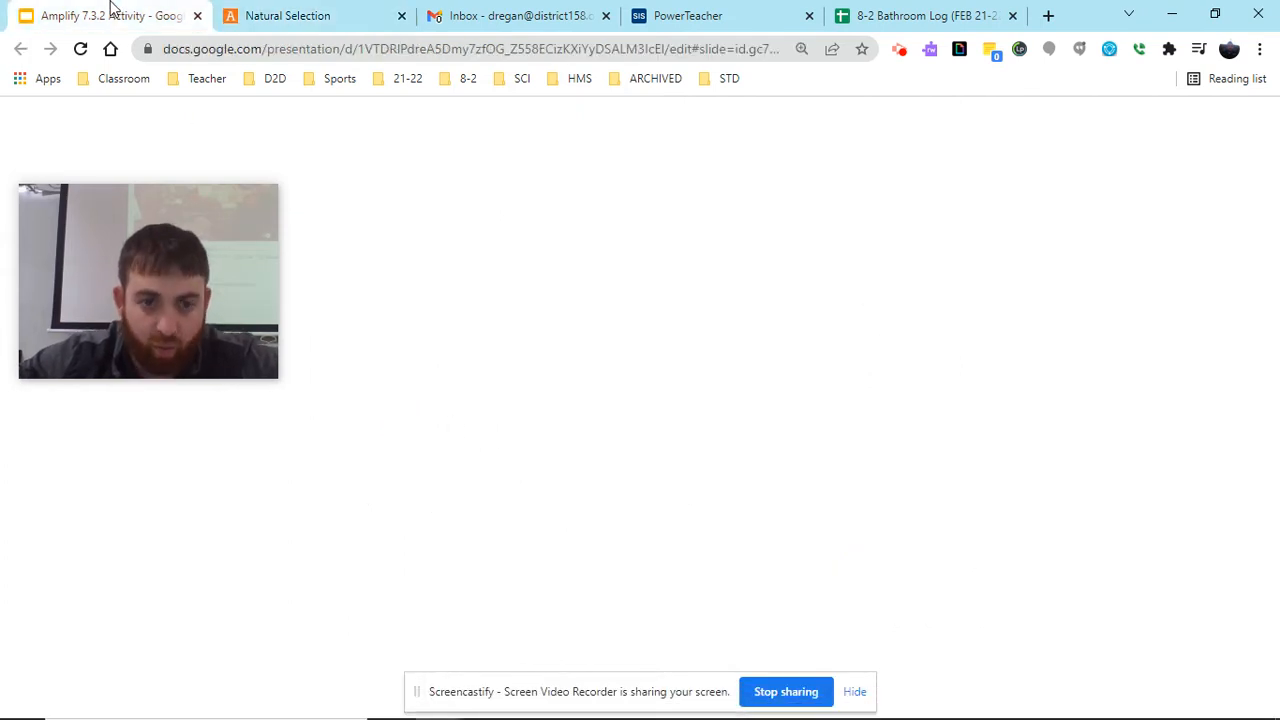
{"action": "left_click", "coordinate": [100, 15]}
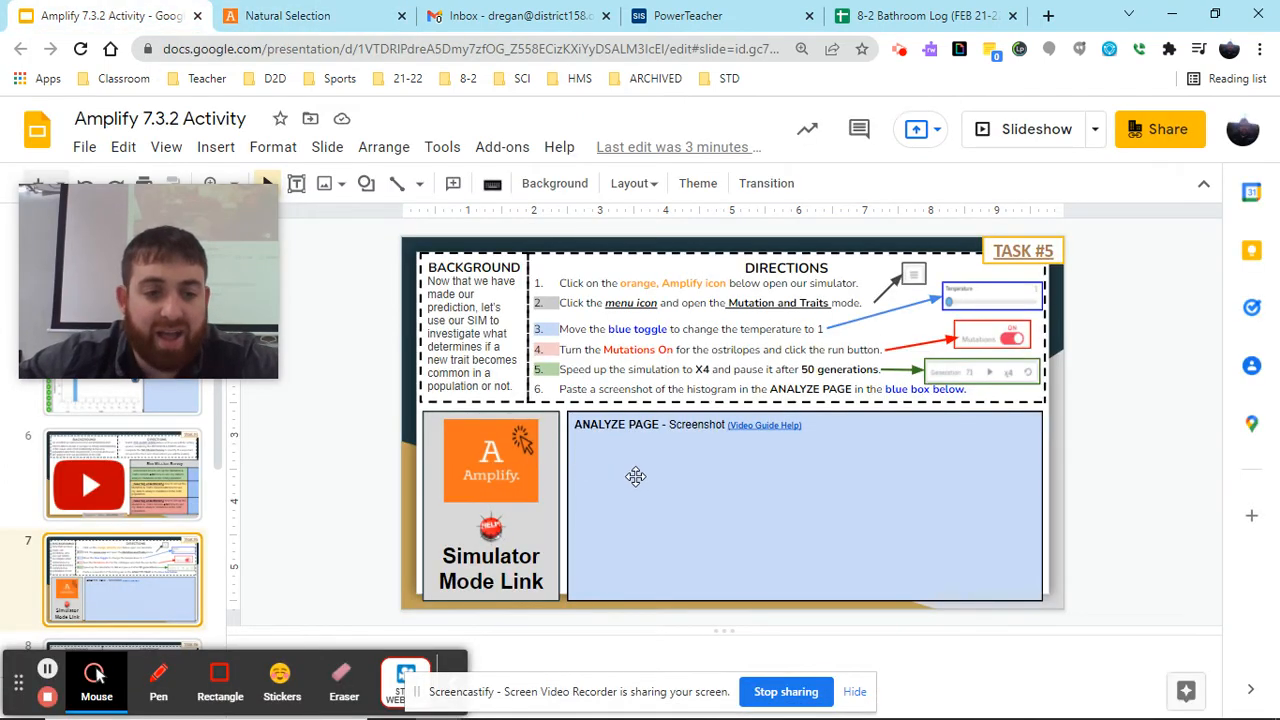
{"action": "scroll", "scroll_direction": "down", "scroll_amount": 3}
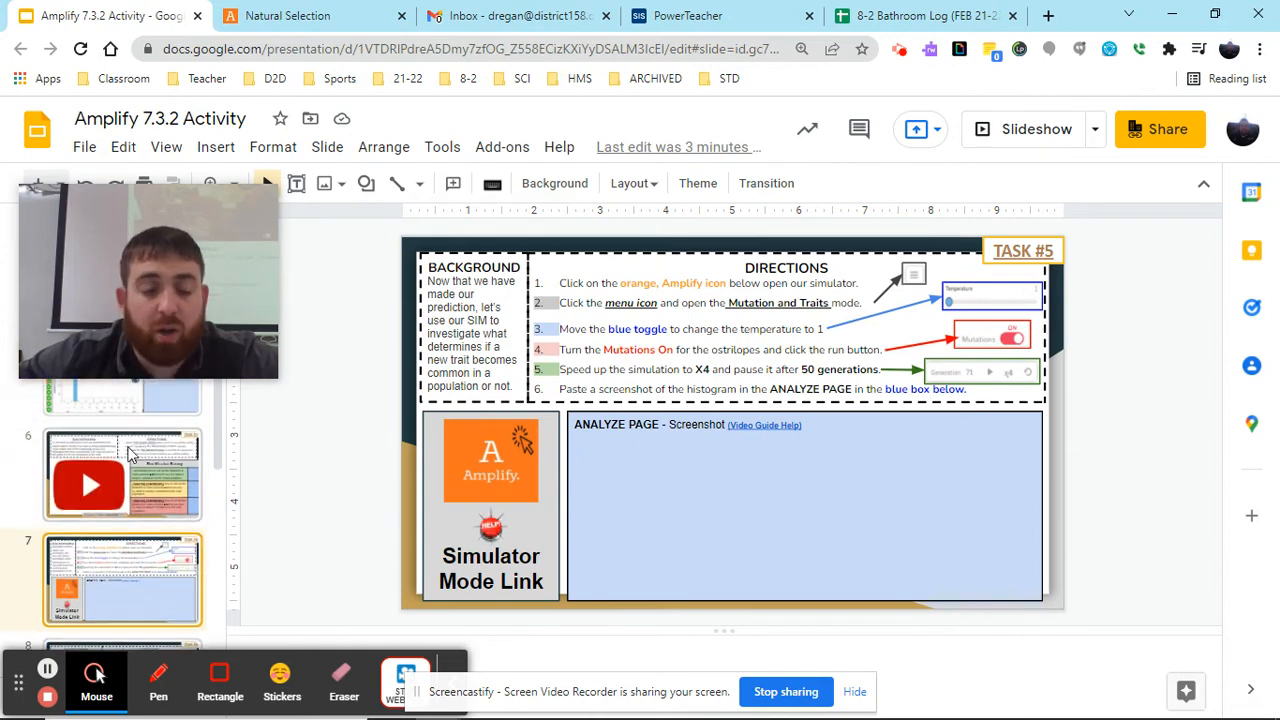
{"action": "scroll", "scroll_direction": "down", "scroll_amount": 3}
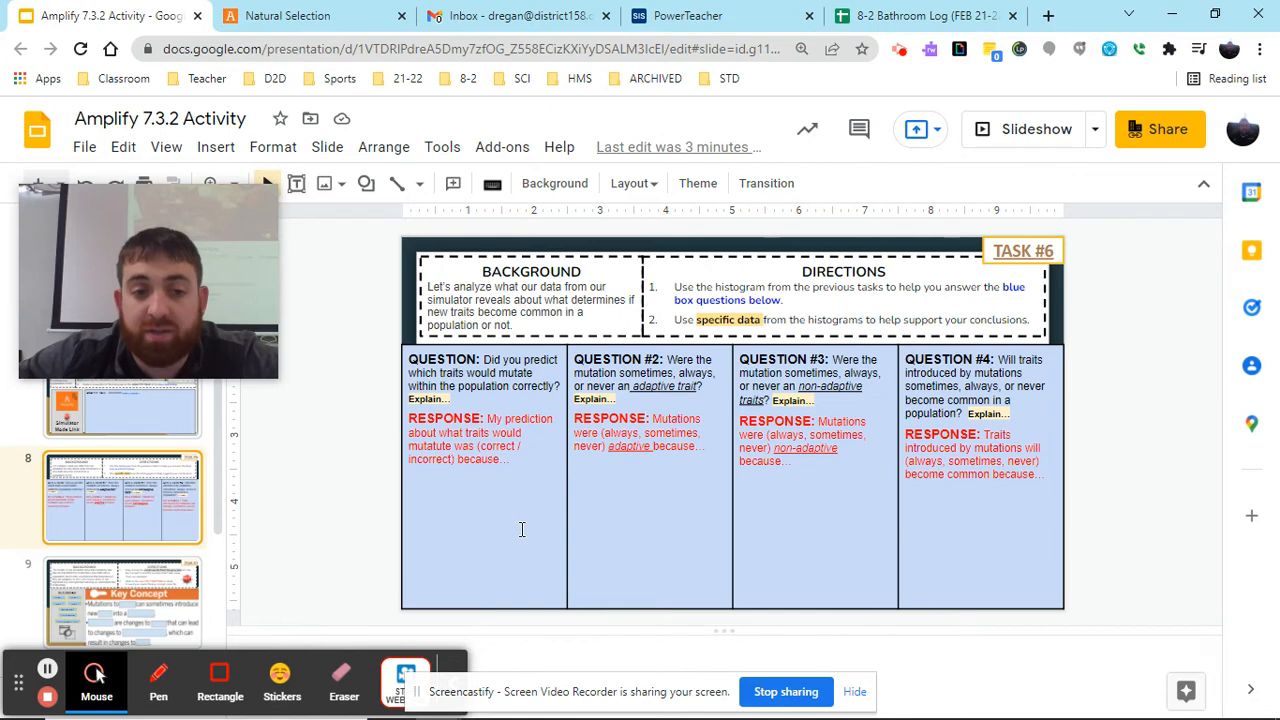
{"action": "scroll", "scroll_direction": "down", "scroll_amount": 3}
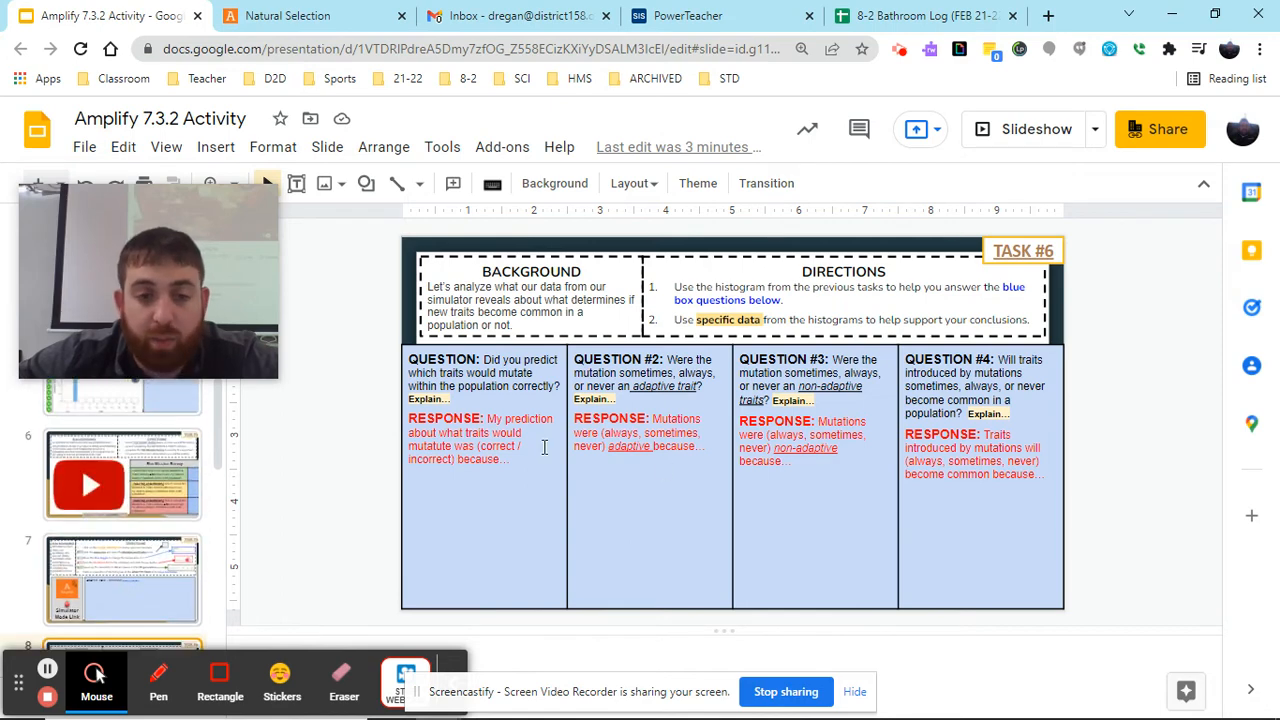
{"action": "left_click", "coordinate": [122, 405]}
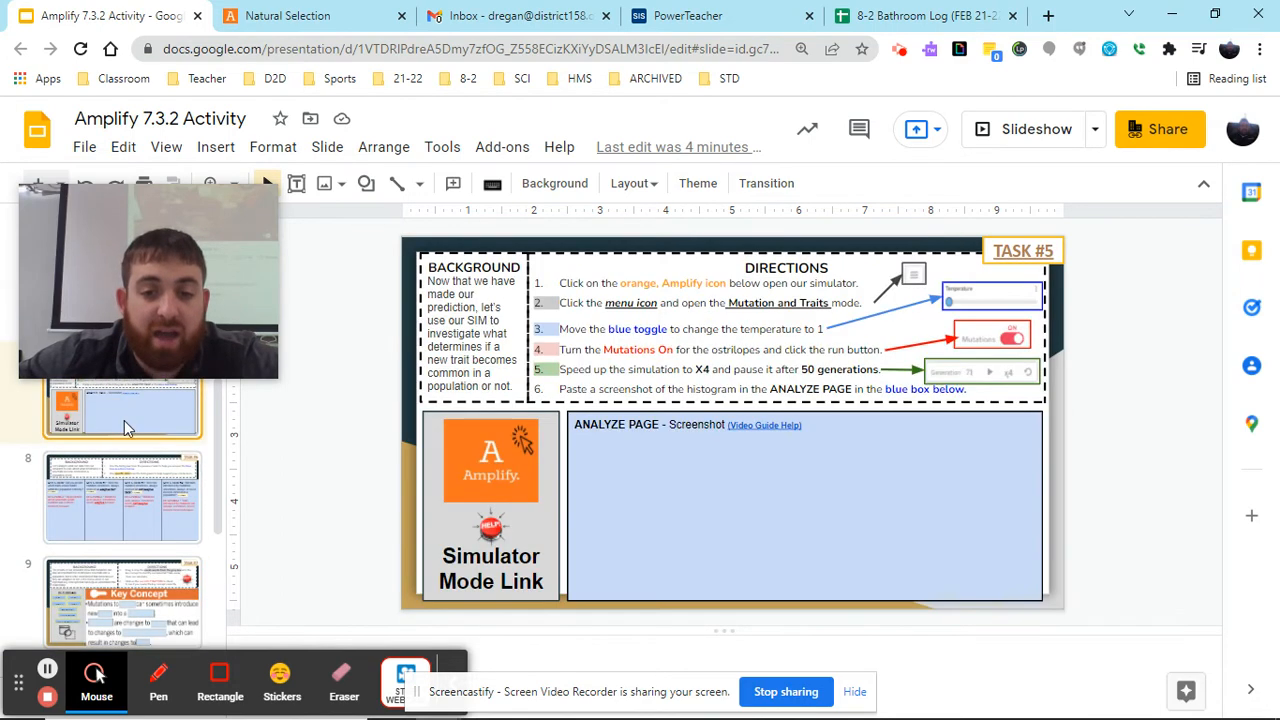
{"action": "left_click", "coordinate": [122, 497]}
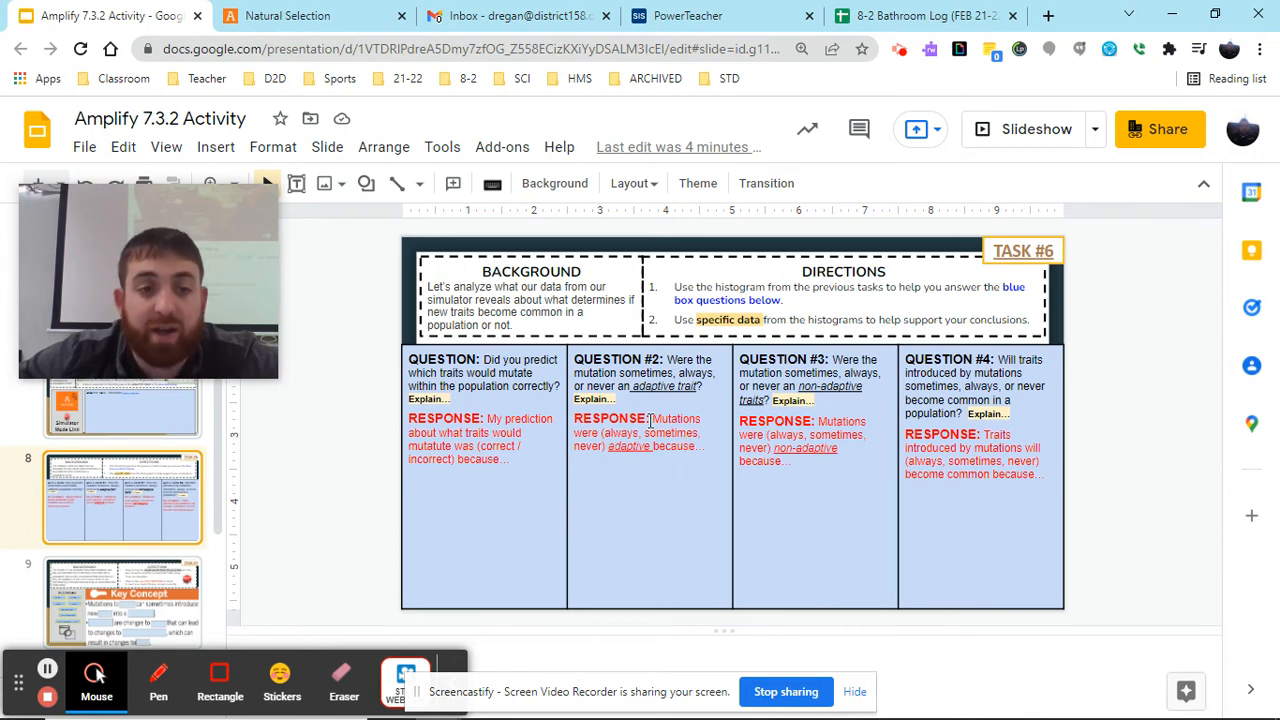
{"action": "mouse_move", "coordinate": [705, 500]}
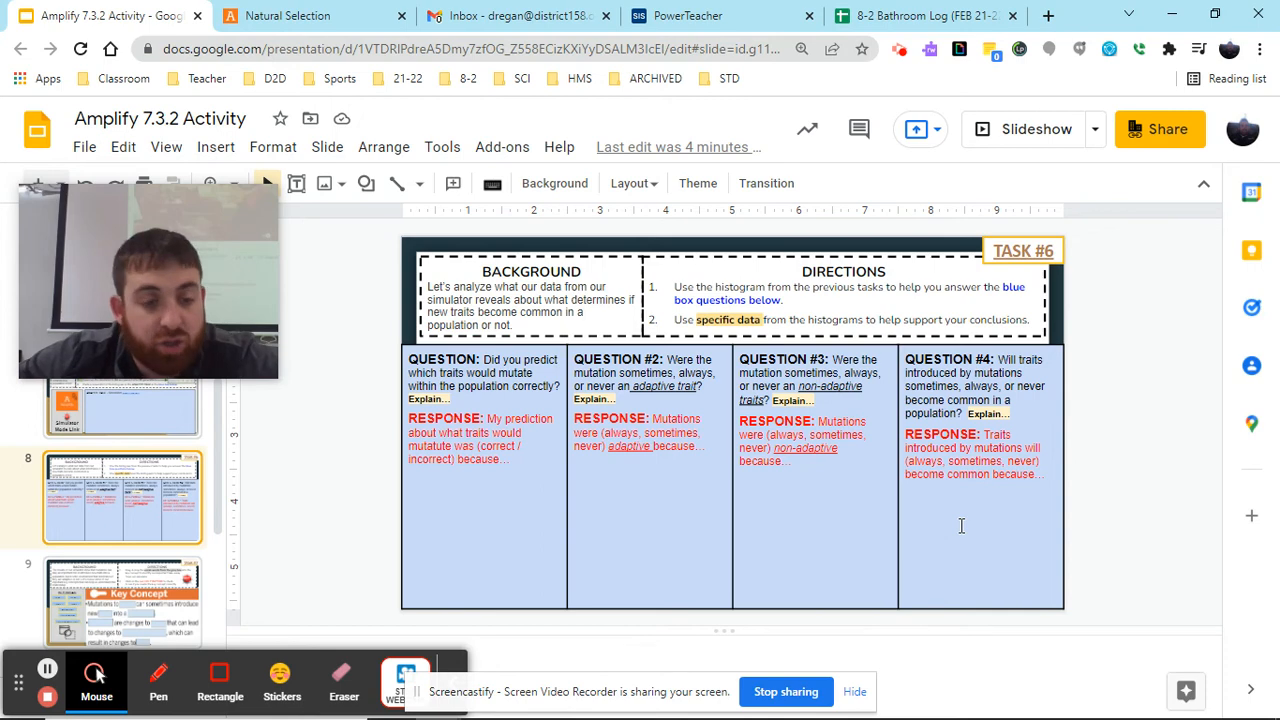
{"action": "scroll", "scroll_direction": "down", "scroll_amount": 3}
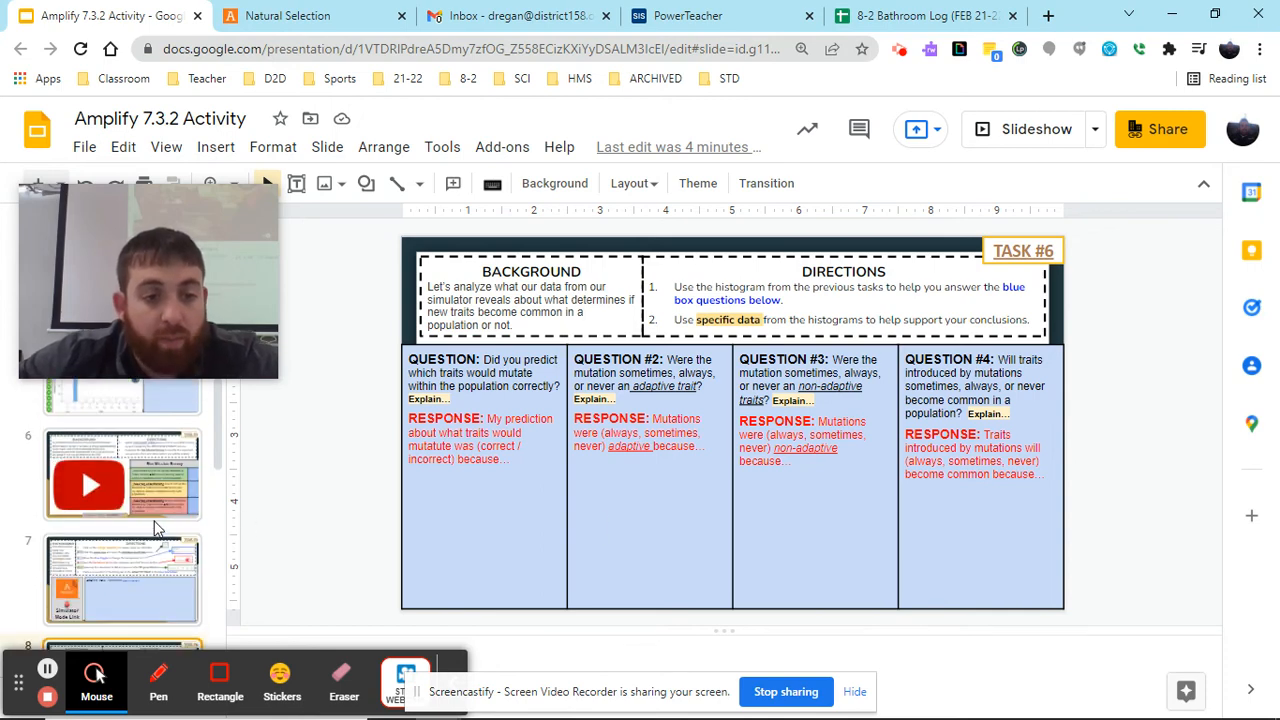